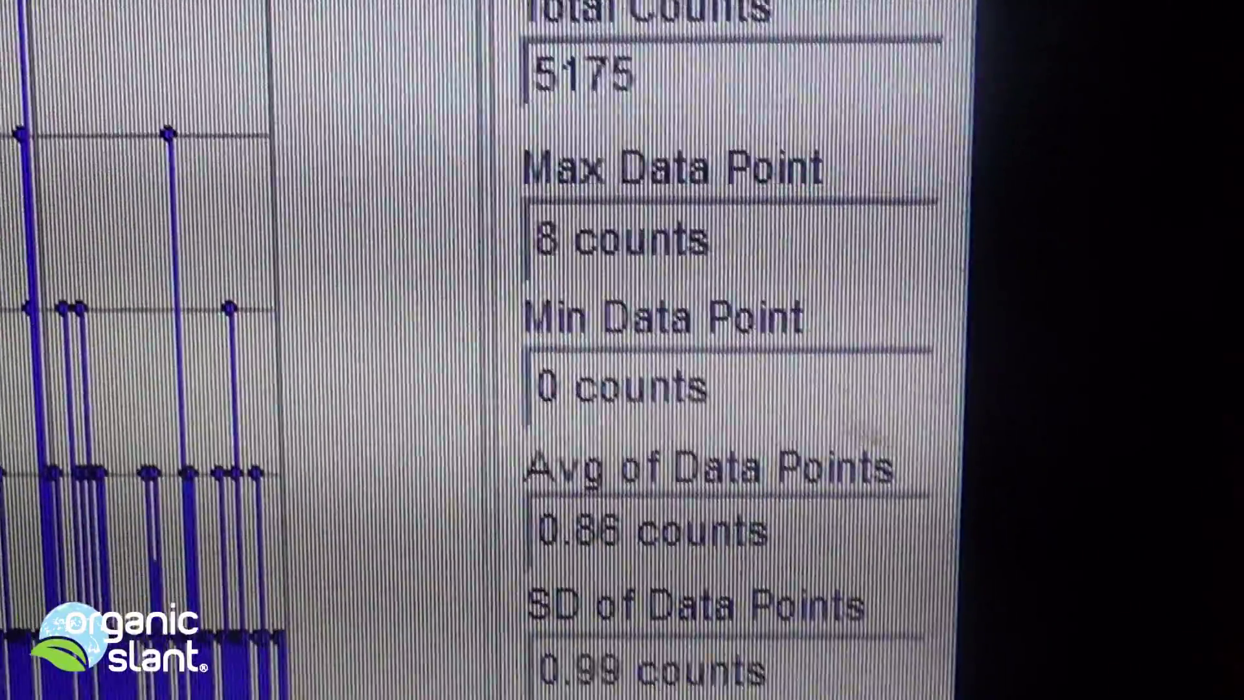
pyautogui.scroll(-3)
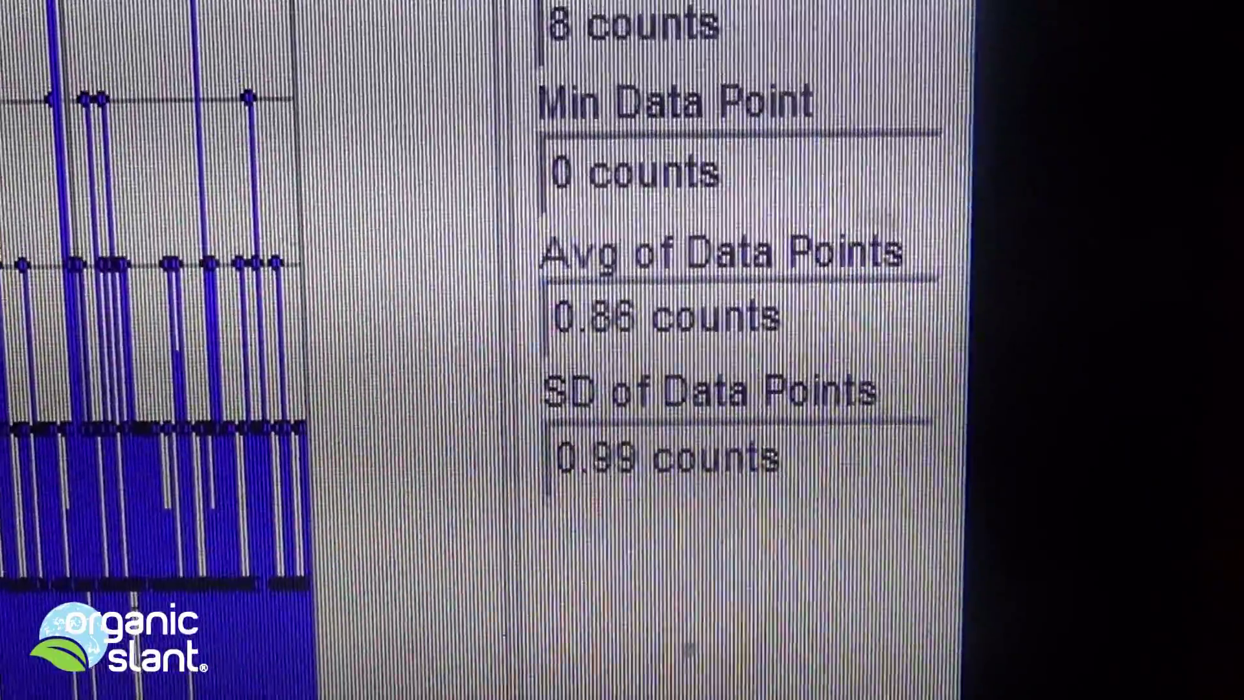